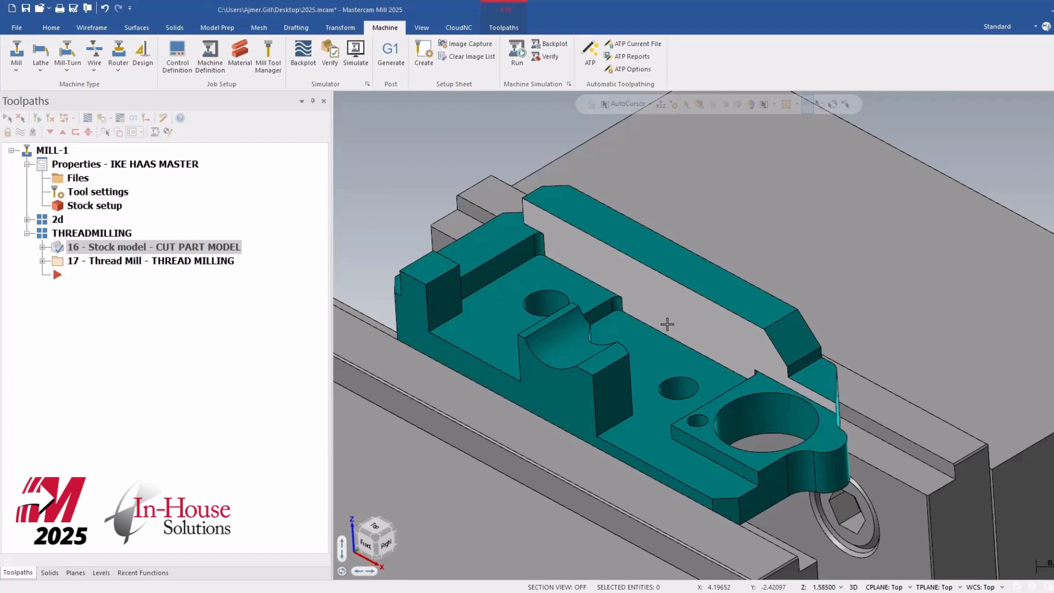
pyautogui.moveTo(657, 319)
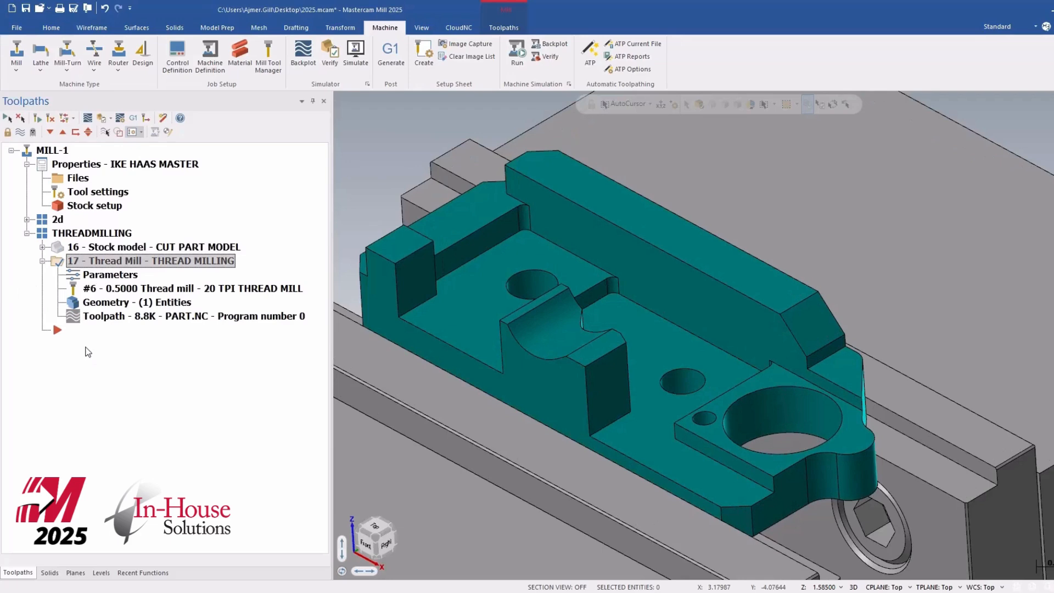
pyautogui.moveTo(123, 280)
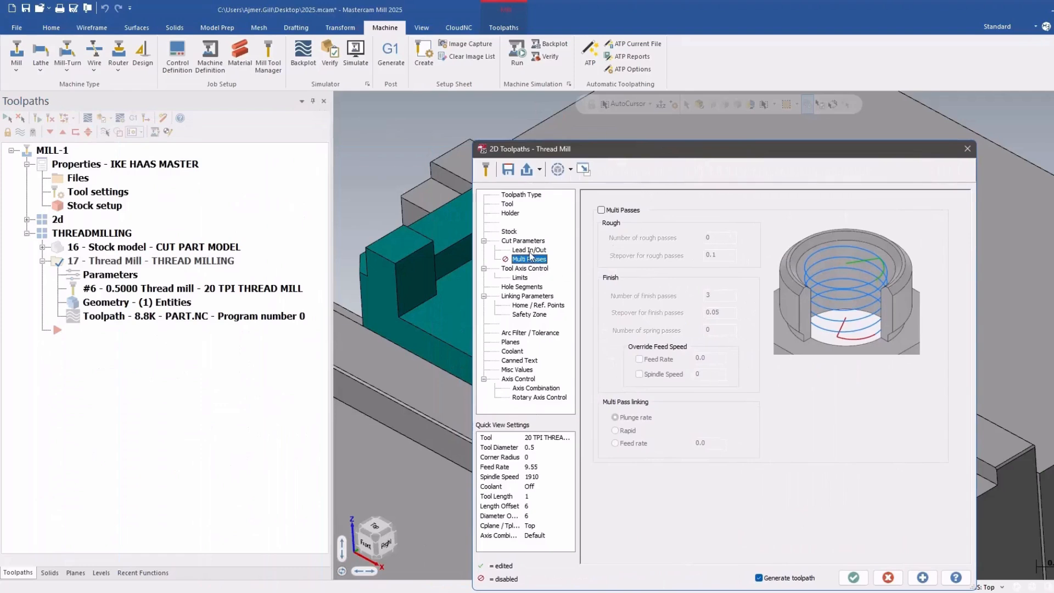
# - Review the Cut Parameters, Lead In/Out, Toolpath Type and Holder pages, then the 20 TPI thread mill's tool settings
pyautogui.click(523, 240)
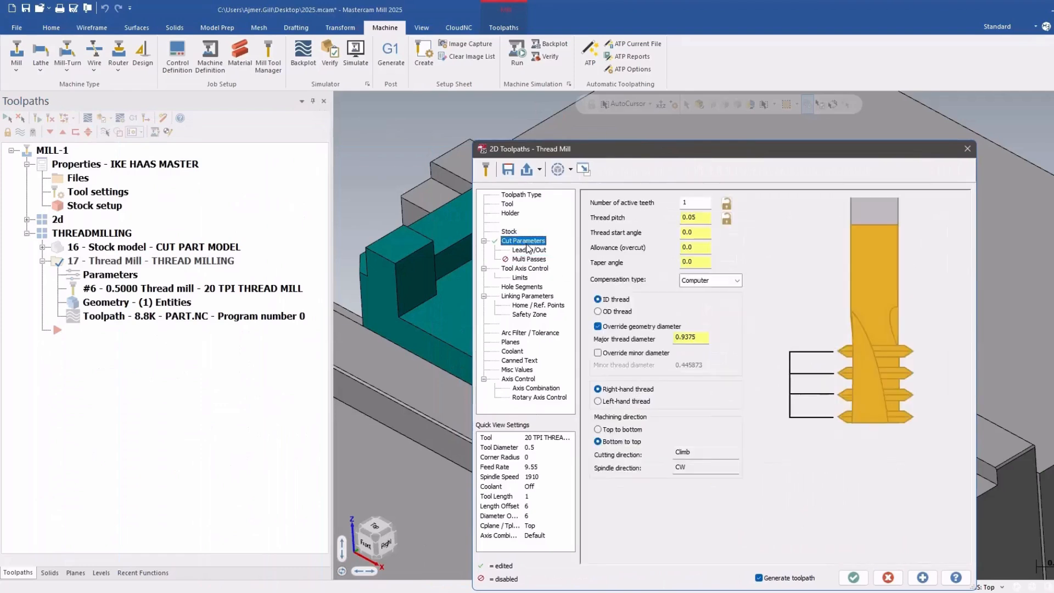
pyautogui.click(528, 249)
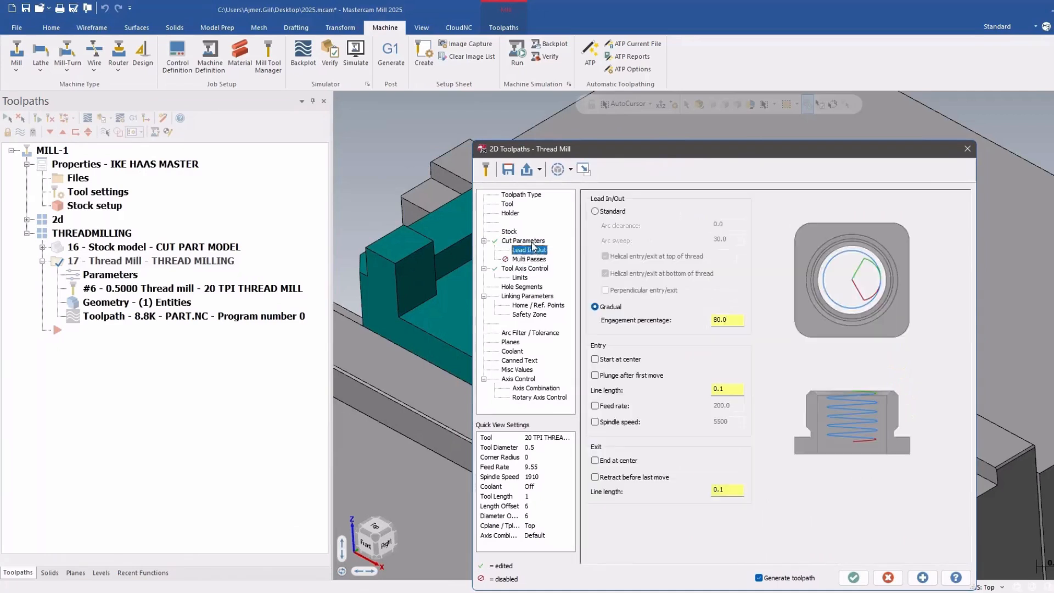
pyautogui.click(523, 241)
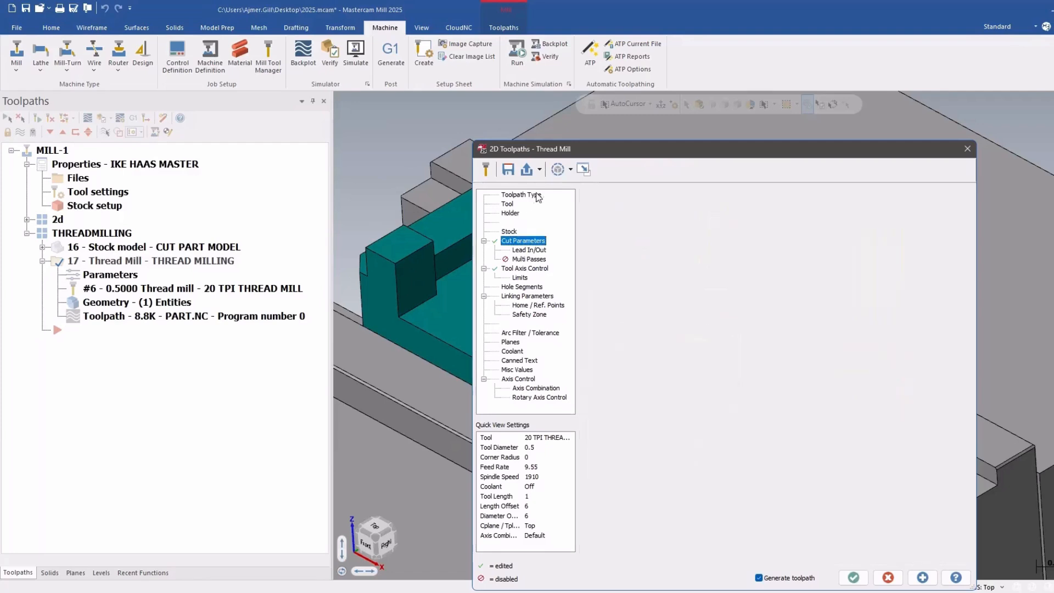
pyautogui.click(510, 212)
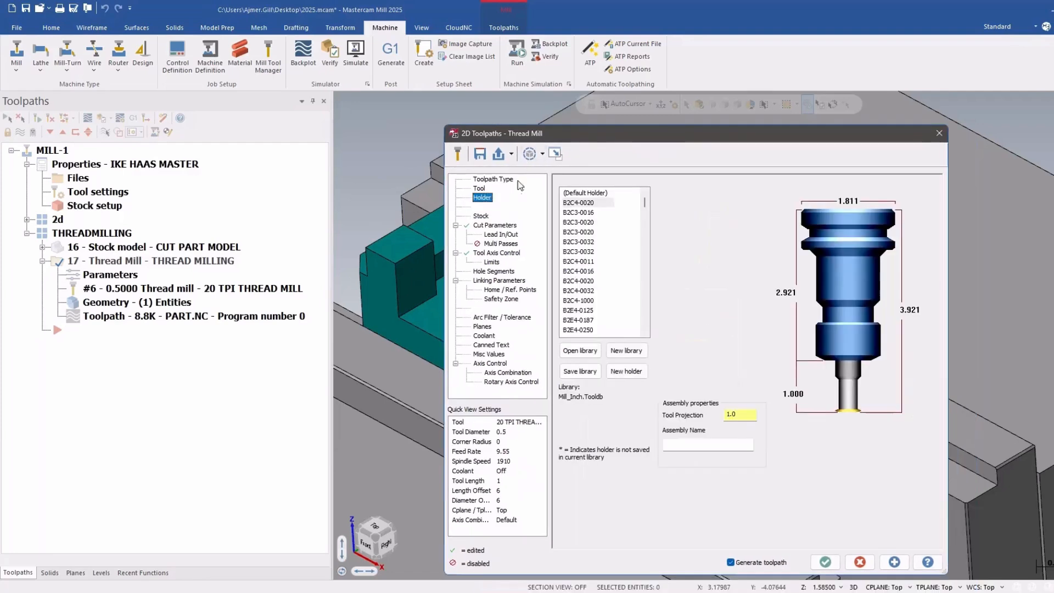
pyautogui.click(478, 187)
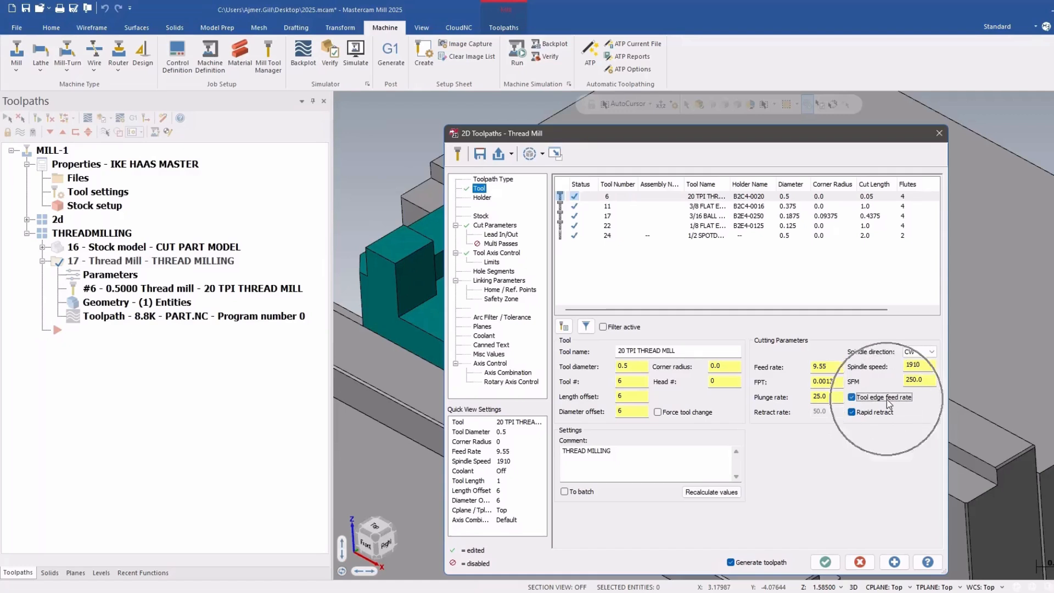
# - Toggle the Tool edge feed rate option for the 20 TPI thread mill, leaving it checked
pyautogui.click(852, 397)
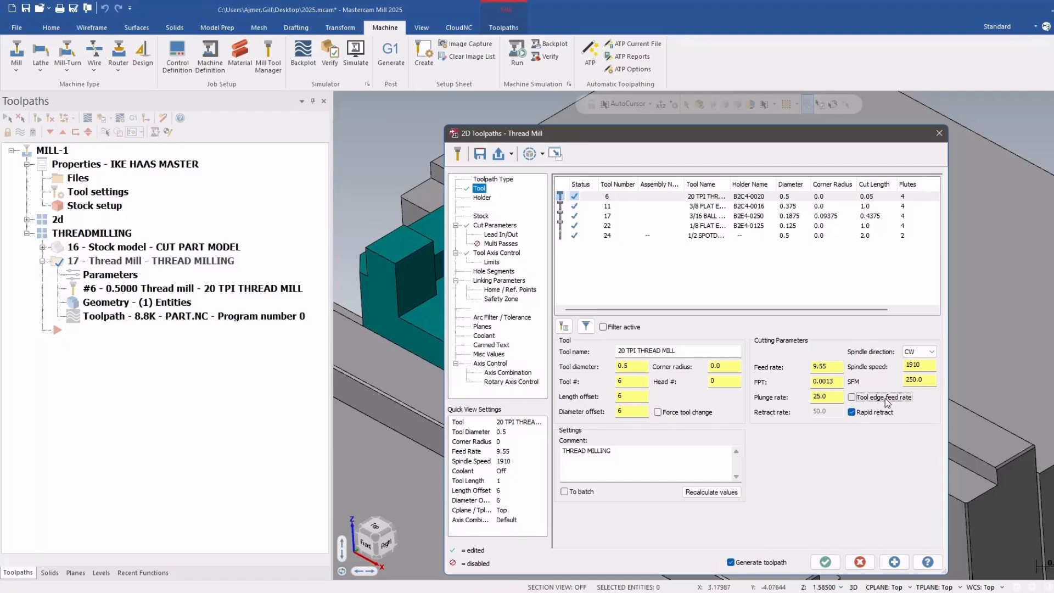
pyautogui.click(851, 397)
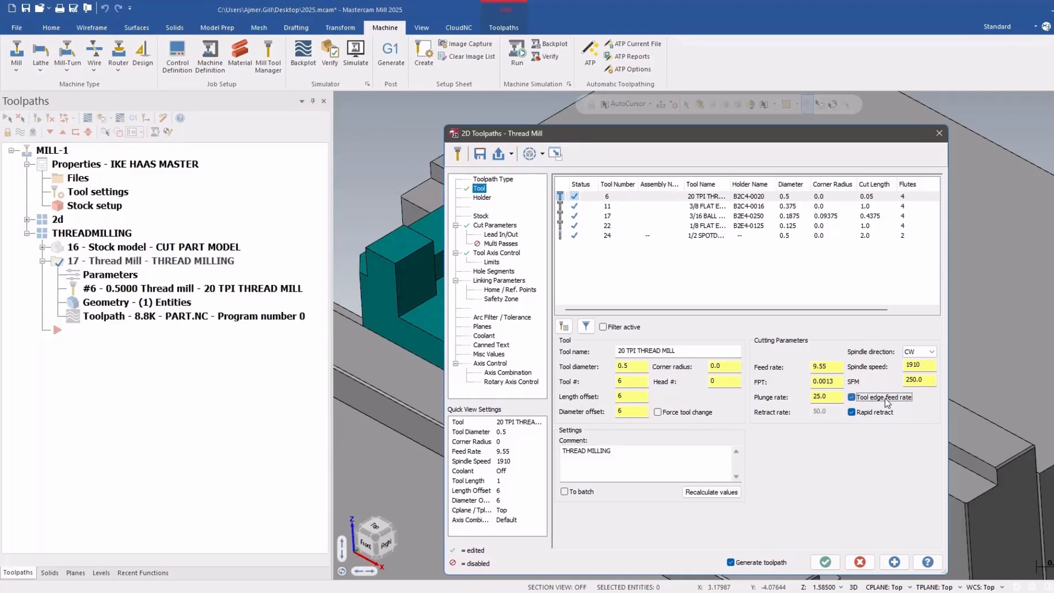
pyautogui.click(852, 396)
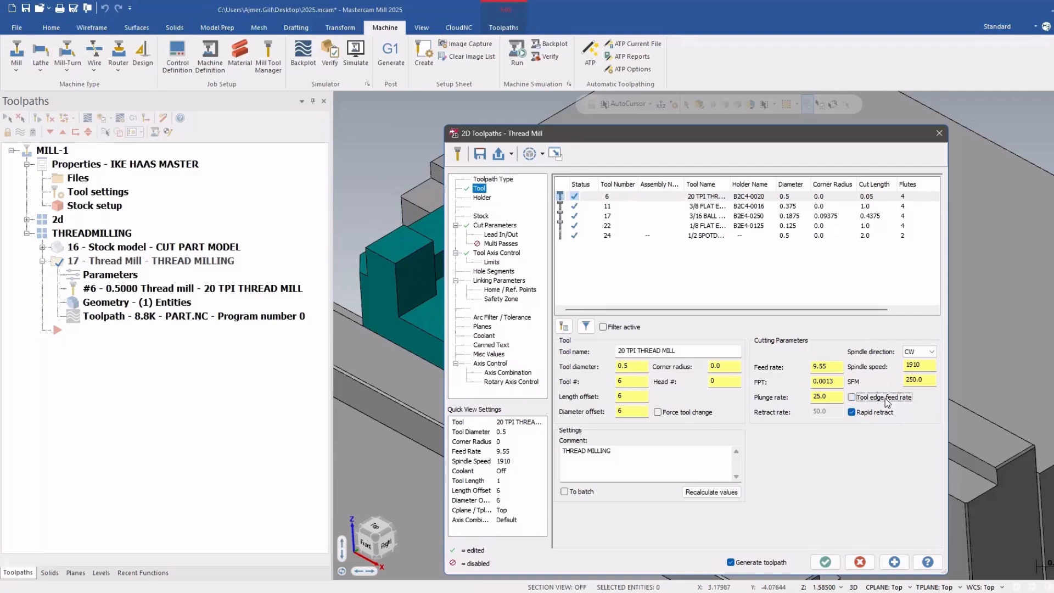
pyautogui.click(852, 396)
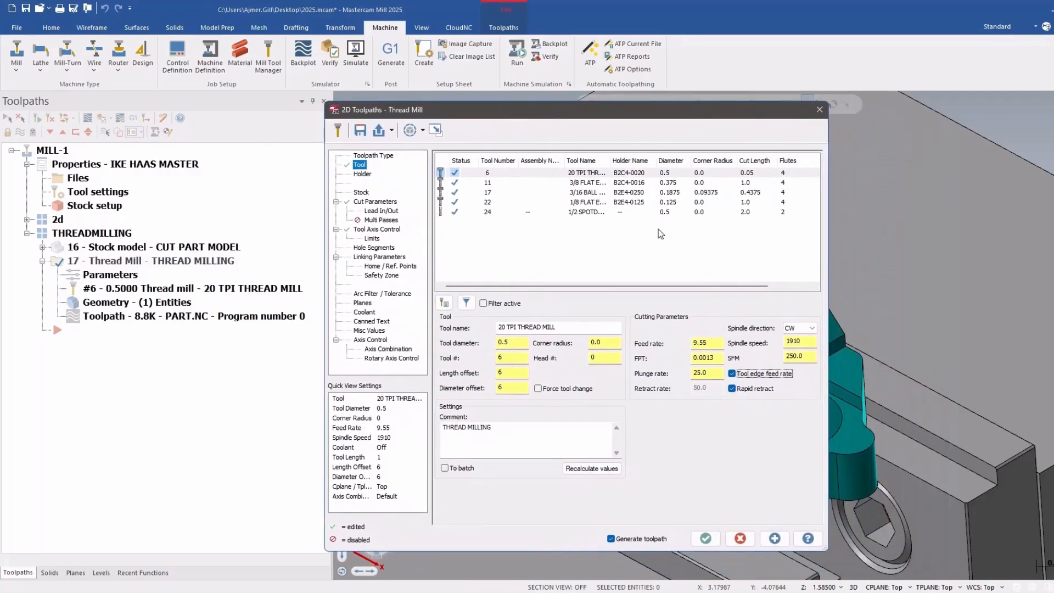
# - Set the spindle direction to CCW and verify the cut direction becomes Conventional
pyautogui.click(375, 201)
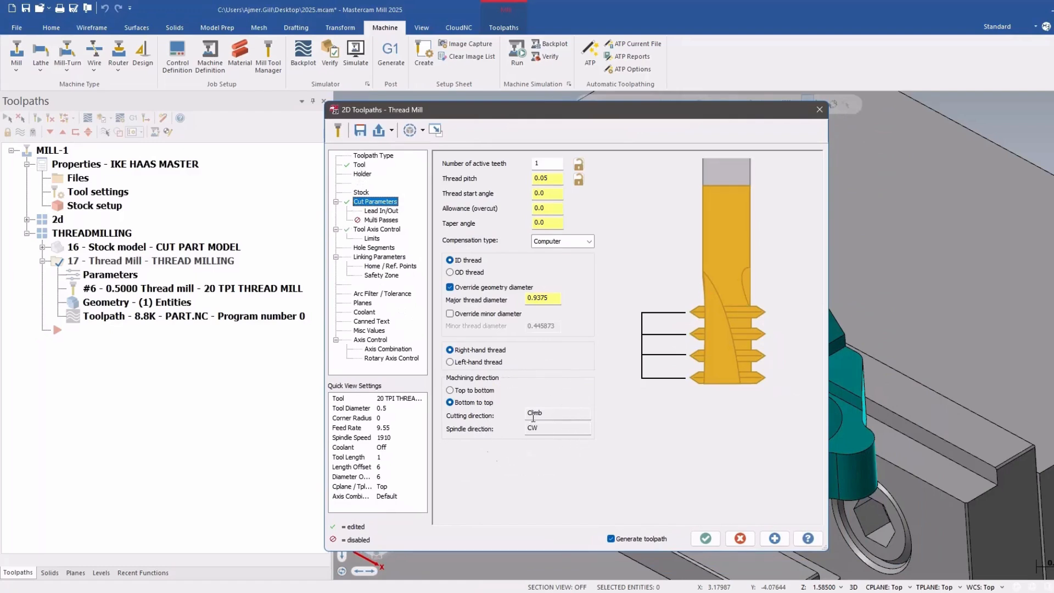
pyautogui.click(358, 164)
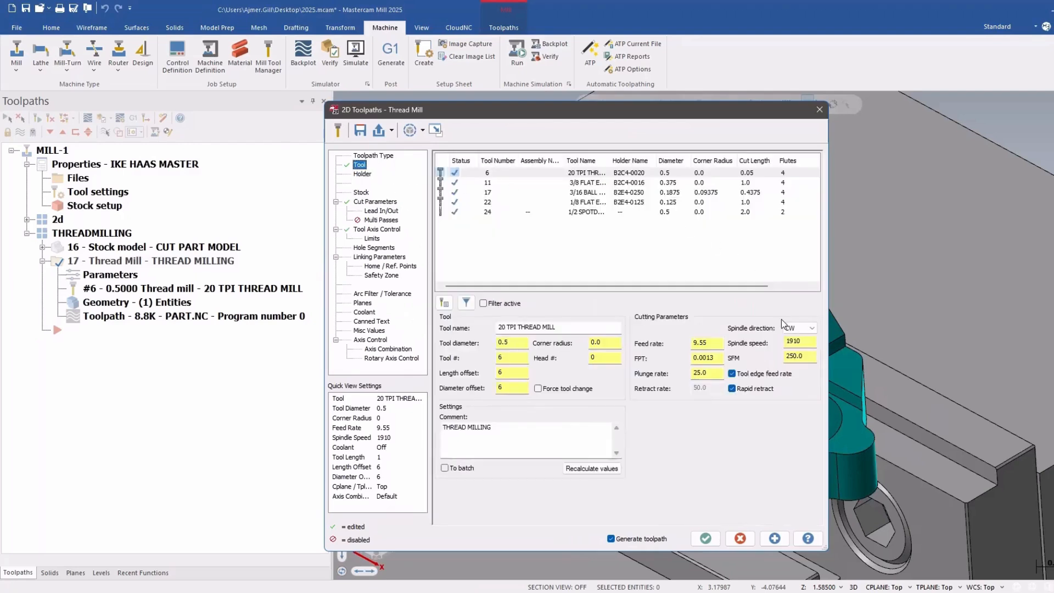
pyautogui.click(796, 328)
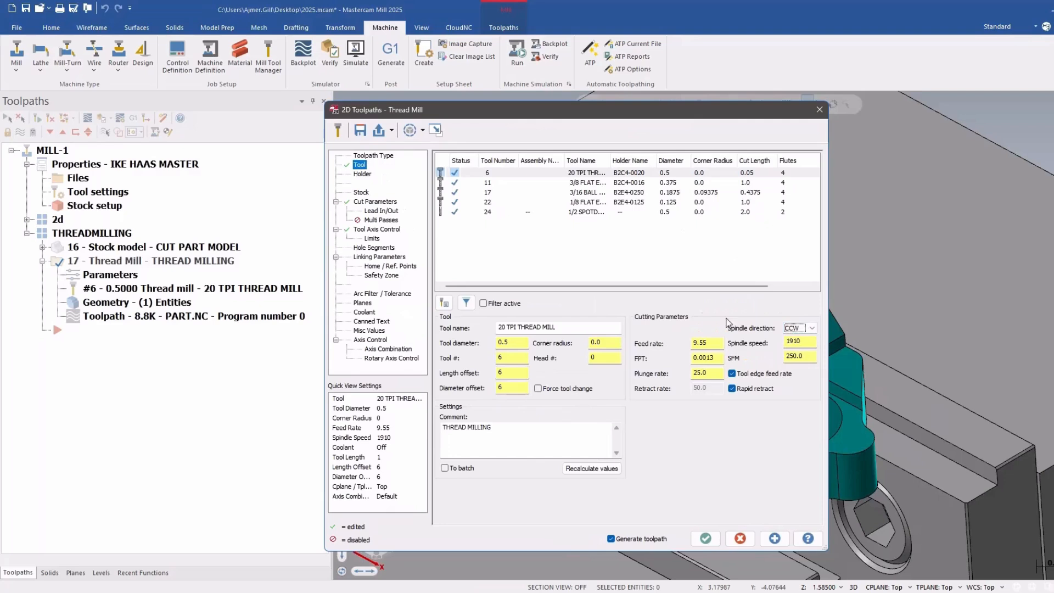
pyautogui.click(375, 201)
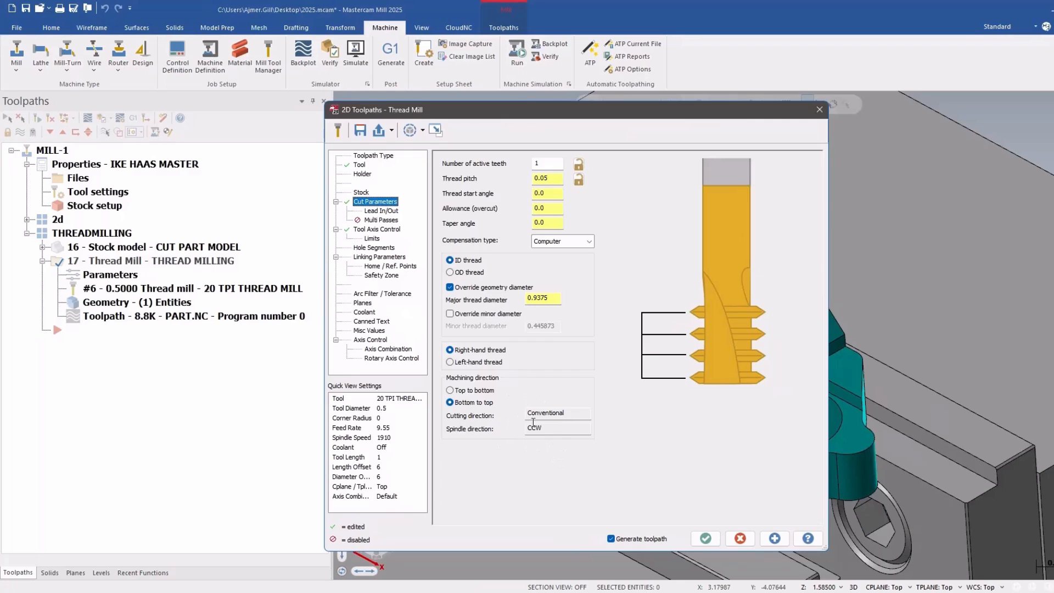
pyautogui.moveTo(509, 435)
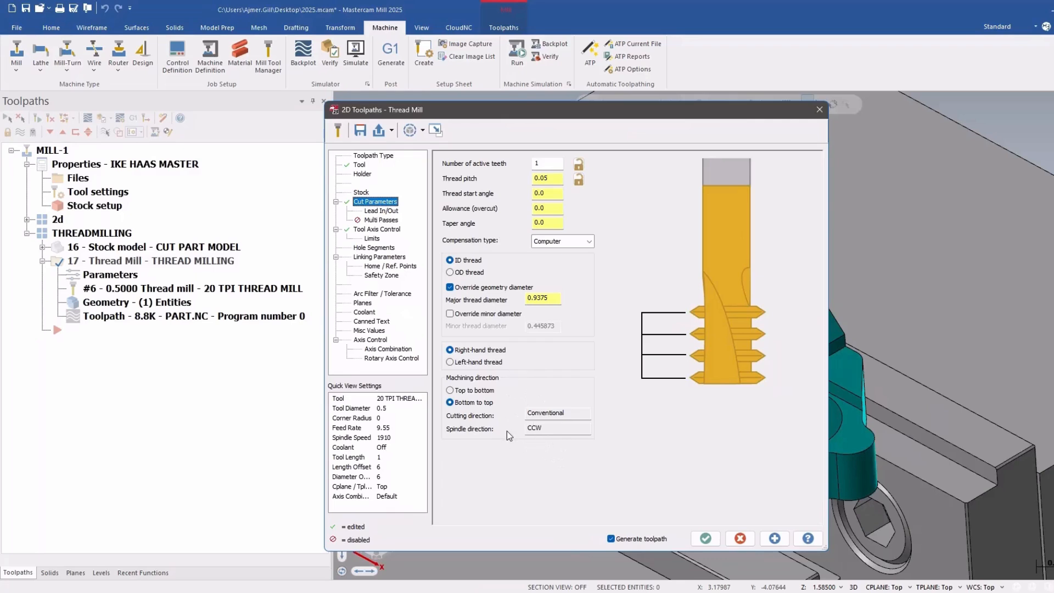
pyautogui.moveTo(504, 442)
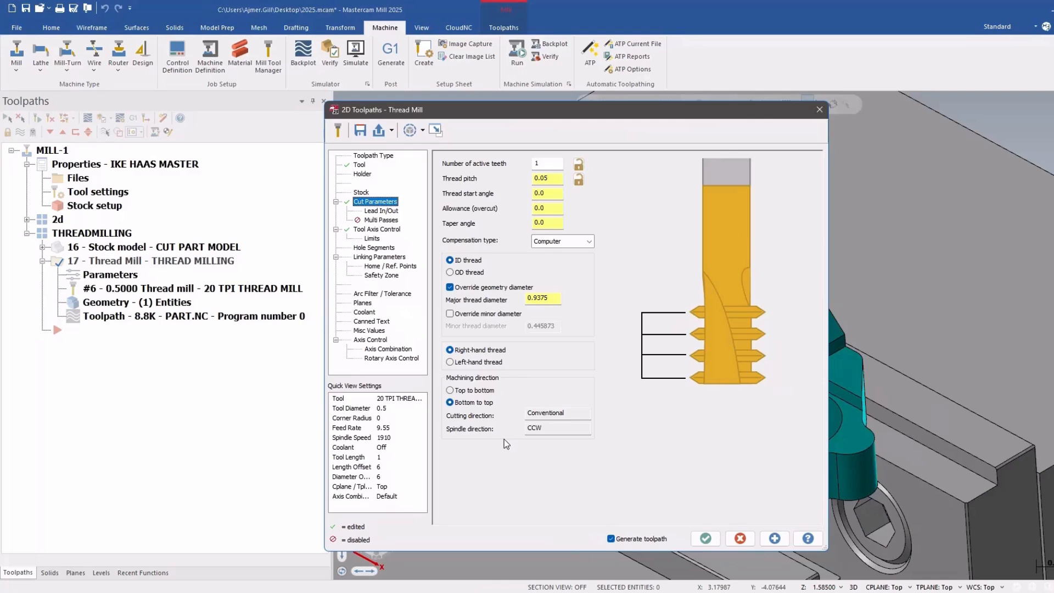
# - Restore CW spindle direction and confirm the cut direction reads Climb again
pyautogui.click(360, 164)
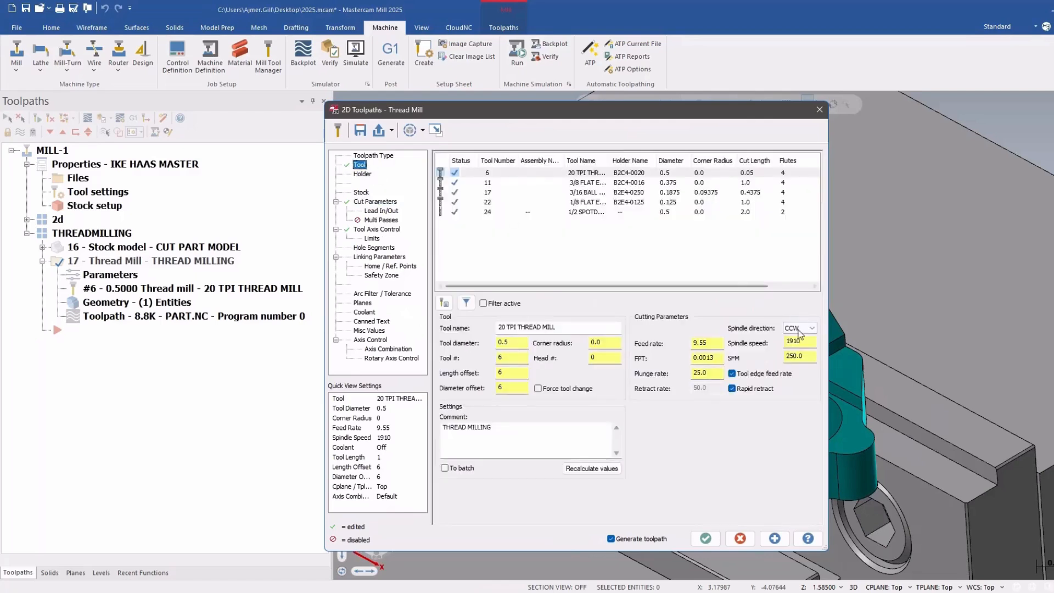
pyautogui.click(794, 328)
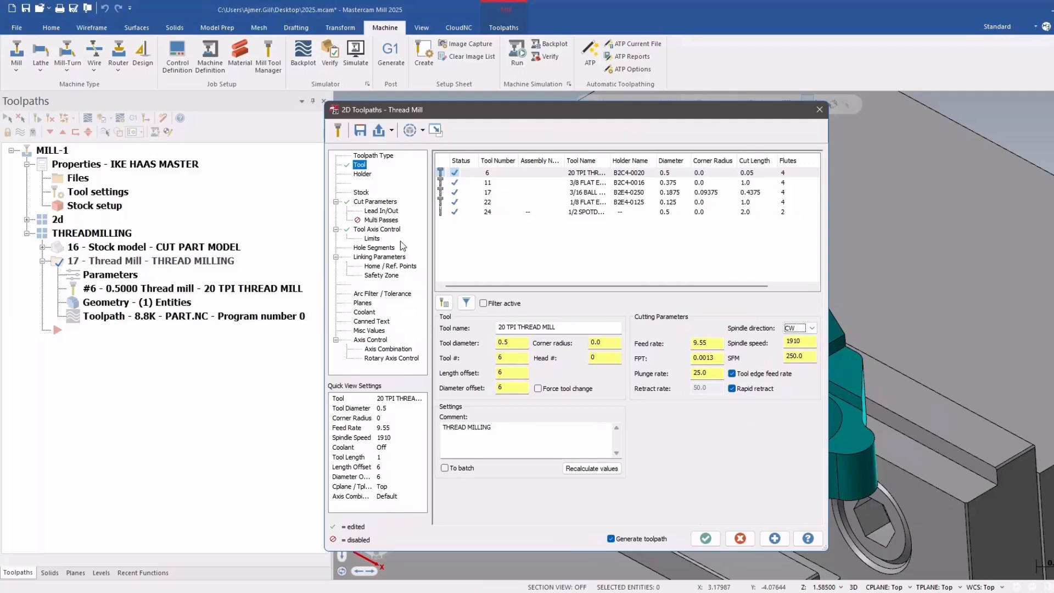
pyautogui.click(374, 200)
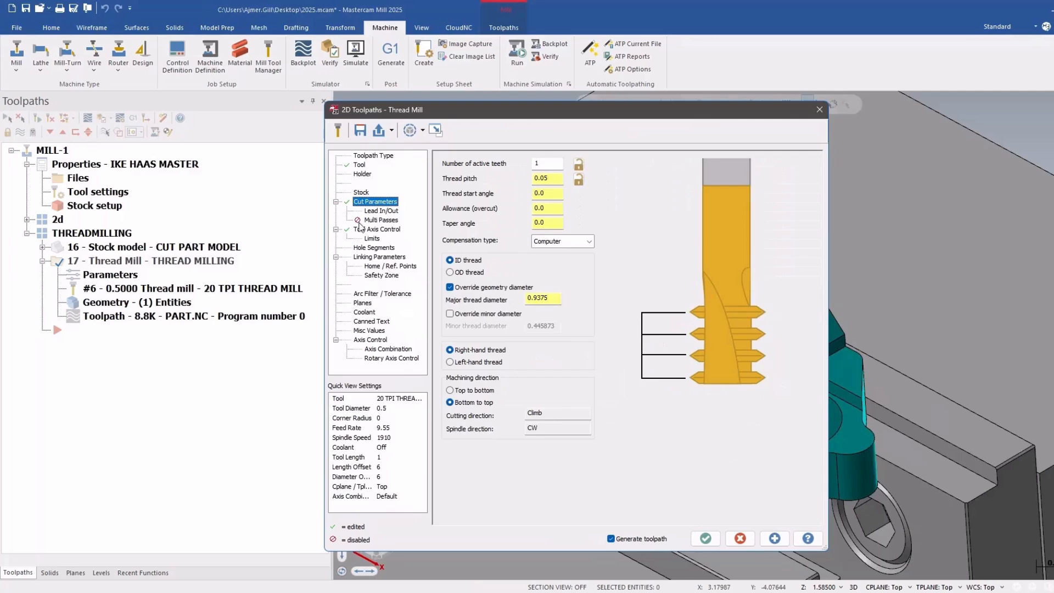
# - Regenerate to preview the gradual lead in/out toolpath at 80% engagement in the hole
pyautogui.click(381, 210)
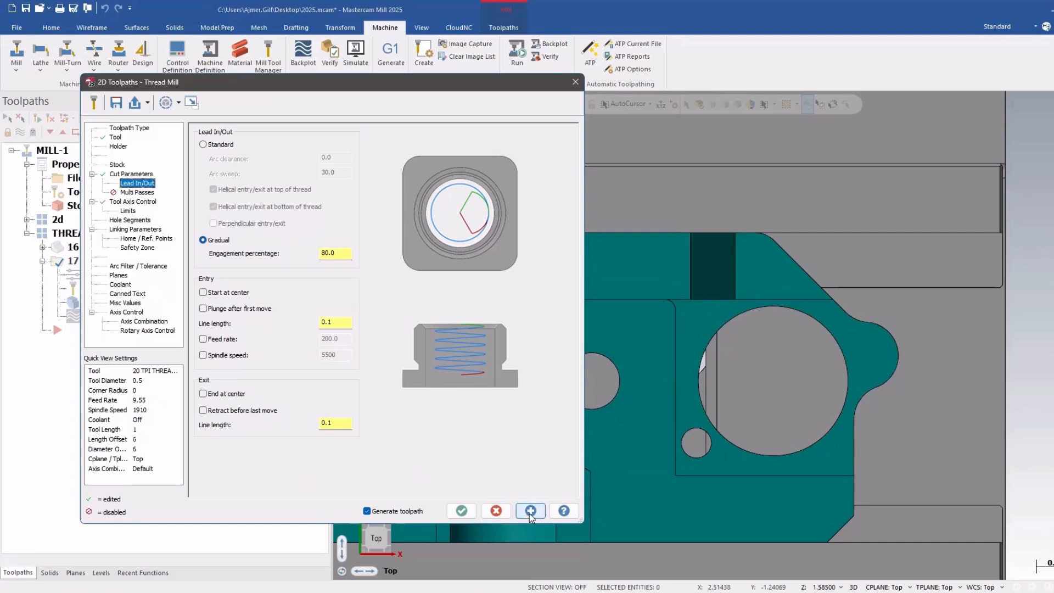
pyautogui.click(530, 510)
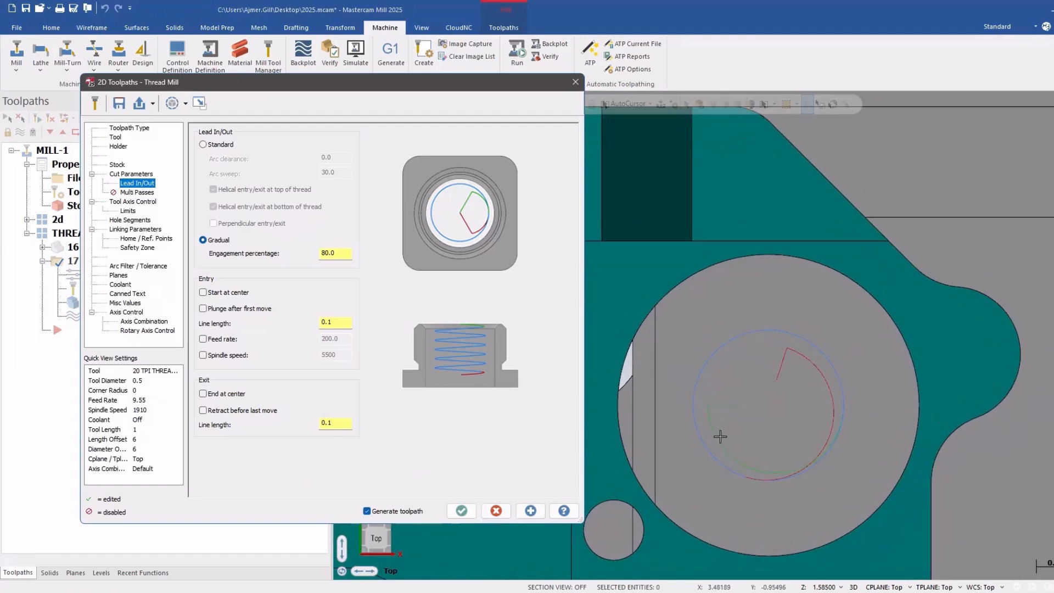
pyautogui.moveTo(816, 462)
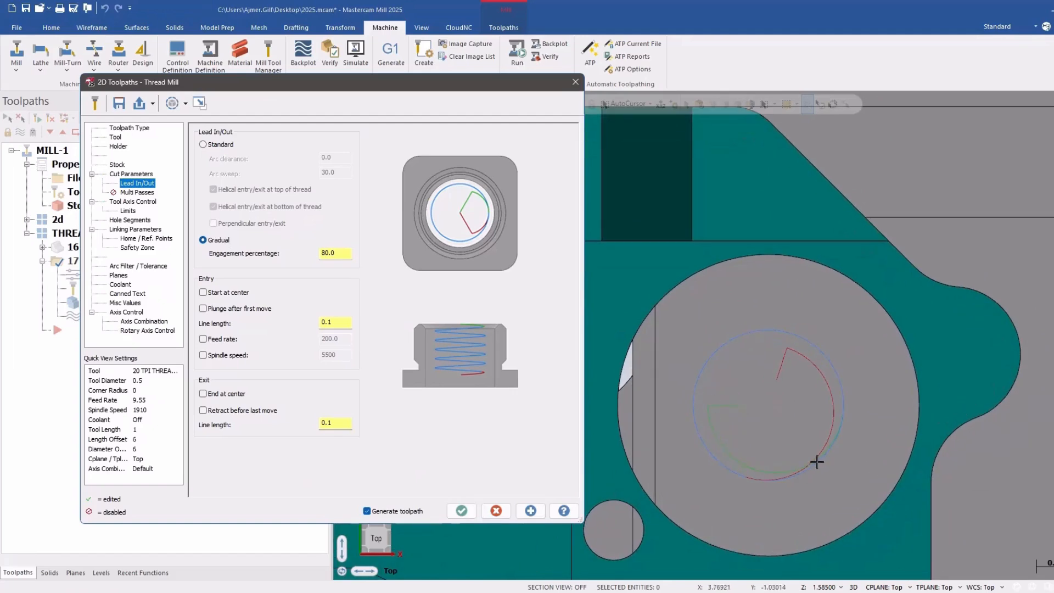
pyautogui.moveTo(729, 403)
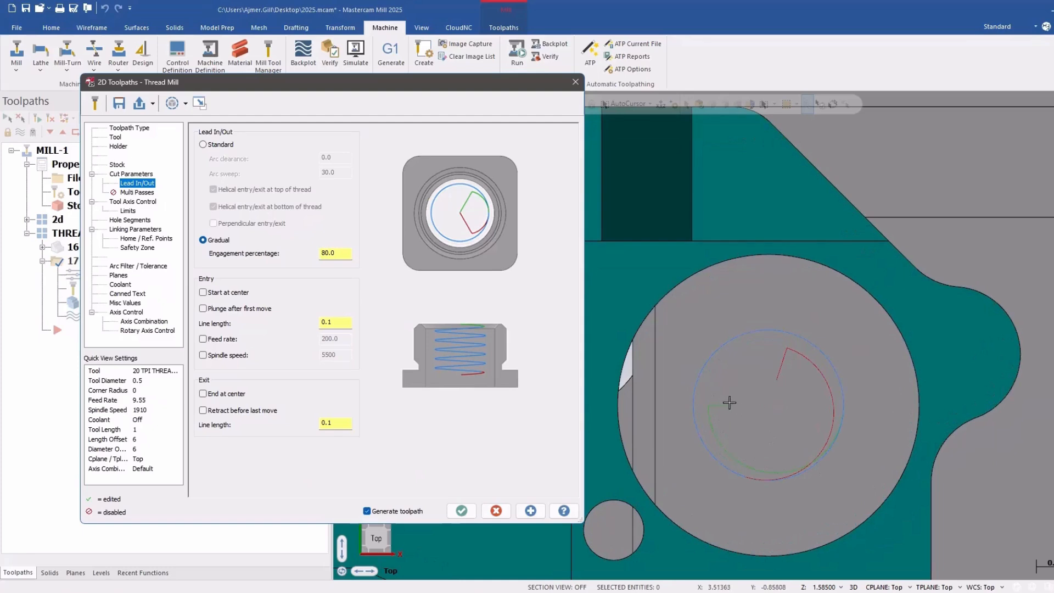
pyautogui.moveTo(839, 405)
pyautogui.write('0.2')
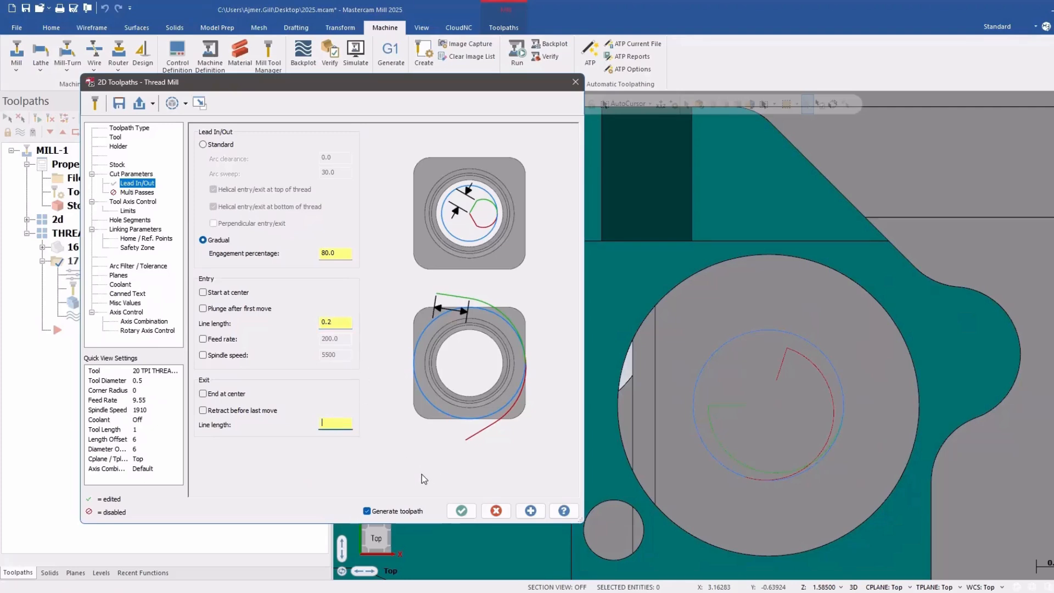
# - Regenerate the preview with 55% engagement and 0.1 entry and exit line lengths
pyautogui.click(530, 510)
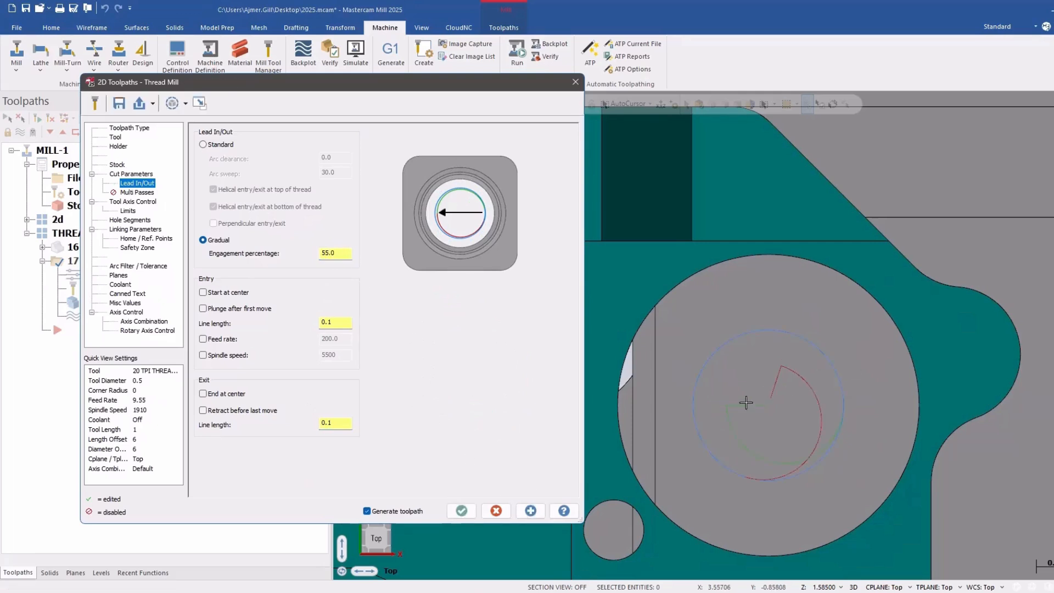
pyautogui.moveTo(744, 451)
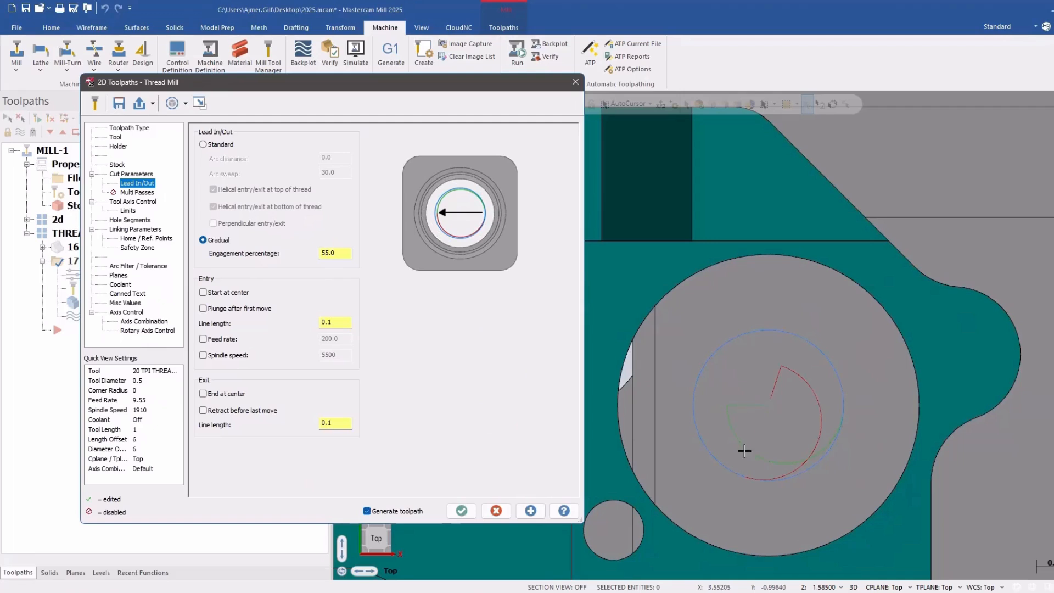
pyautogui.moveTo(269, 262)
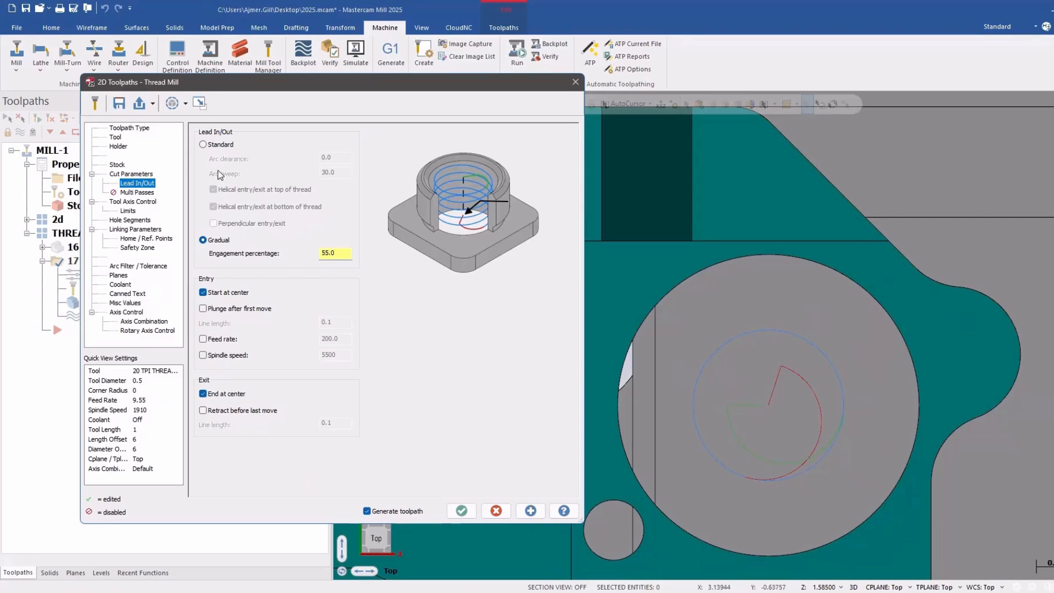
# - Switch lead in/out to Standard 30° helical arcs and regenerate to inspect the helical toolpath
pyautogui.click(203, 144)
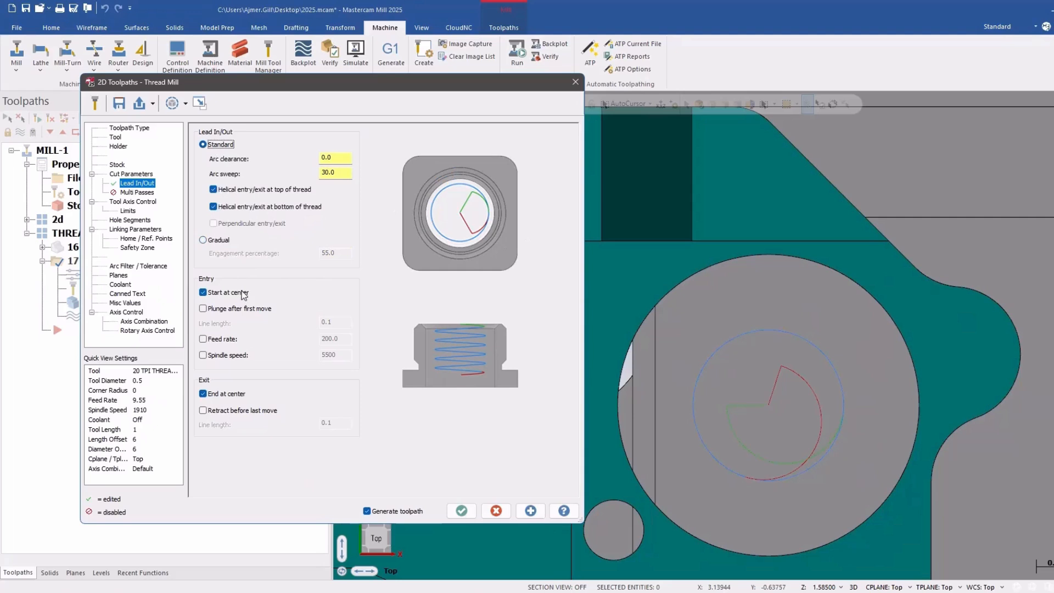
pyautogui.click(530, 511)
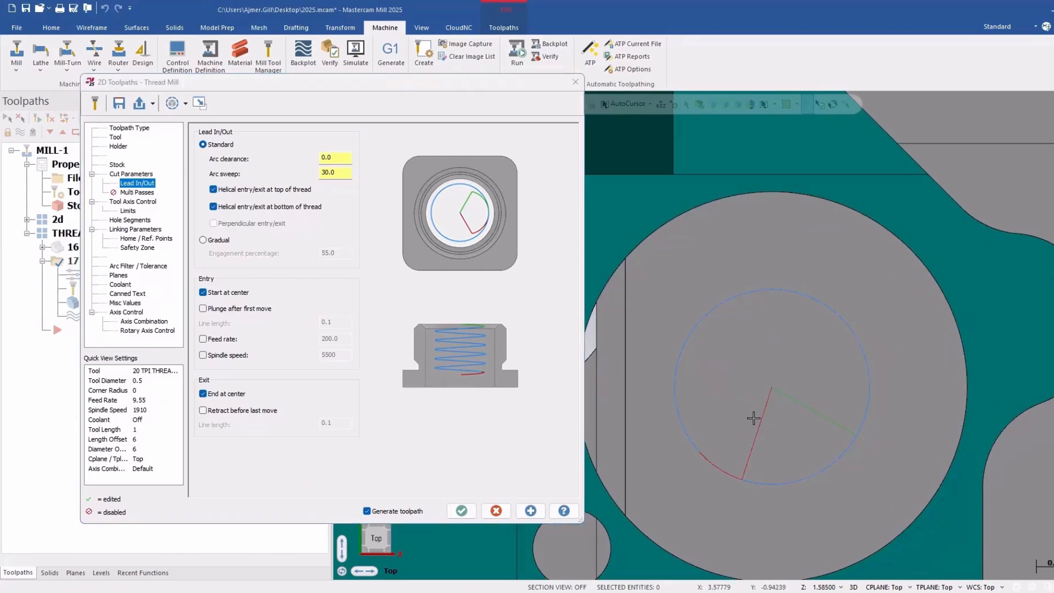
pyautogui.moveTo(753, 417); pyautogui.dragTo(724, 388)
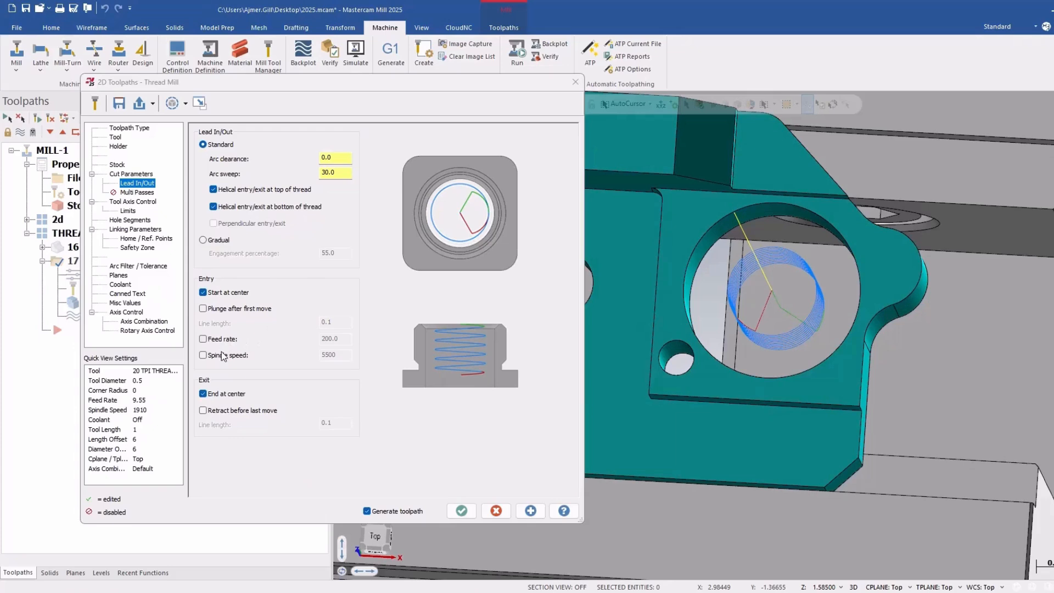
# - Enable a custom entry feed rate of 200 and spindle speed of 5500
pyautogui.click(203, 339)
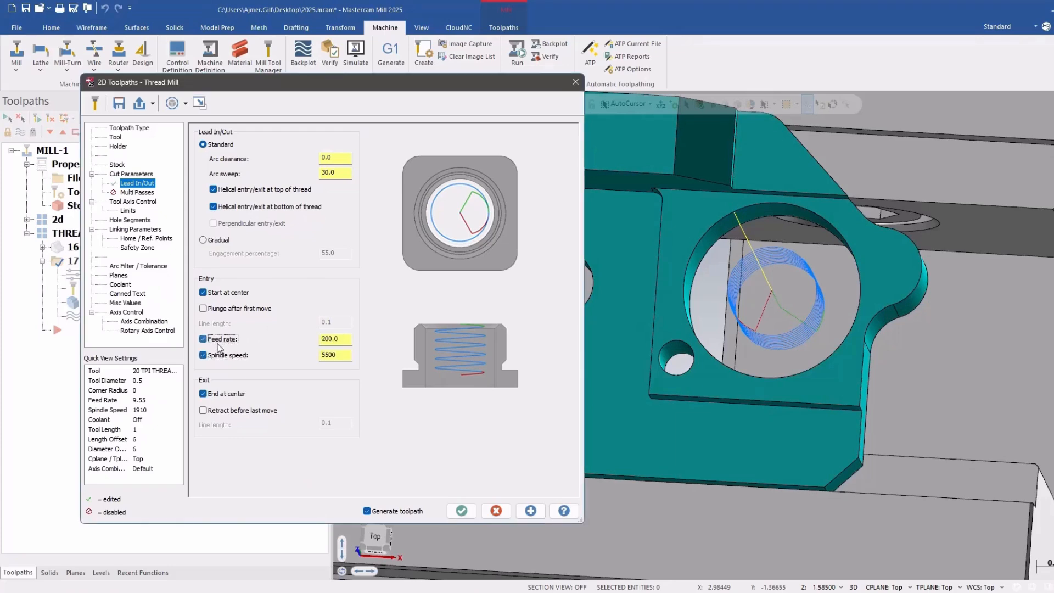
pyautogui.click(203, 354)
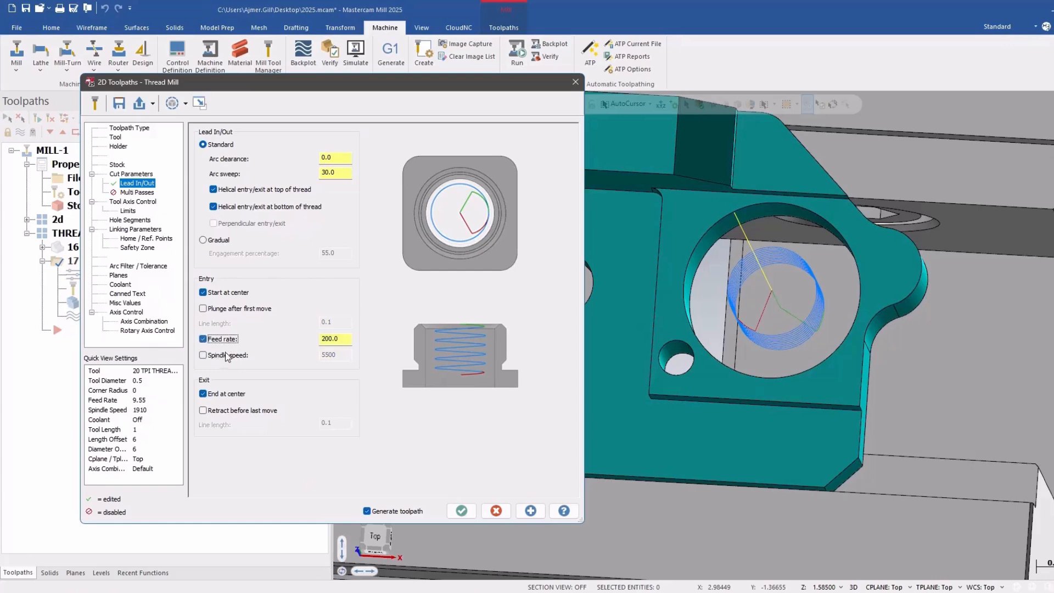
pyautogui.click(202, 354)
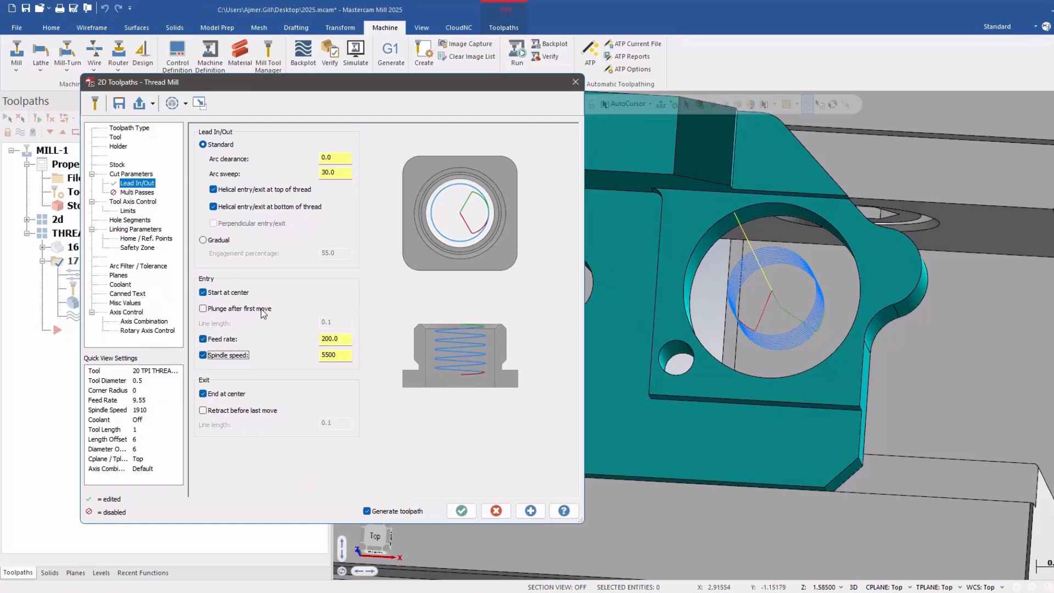
# - Toggle Plunge after first move and Retract before last move, leaving both unchecked
pyautogui.click(202, 307)
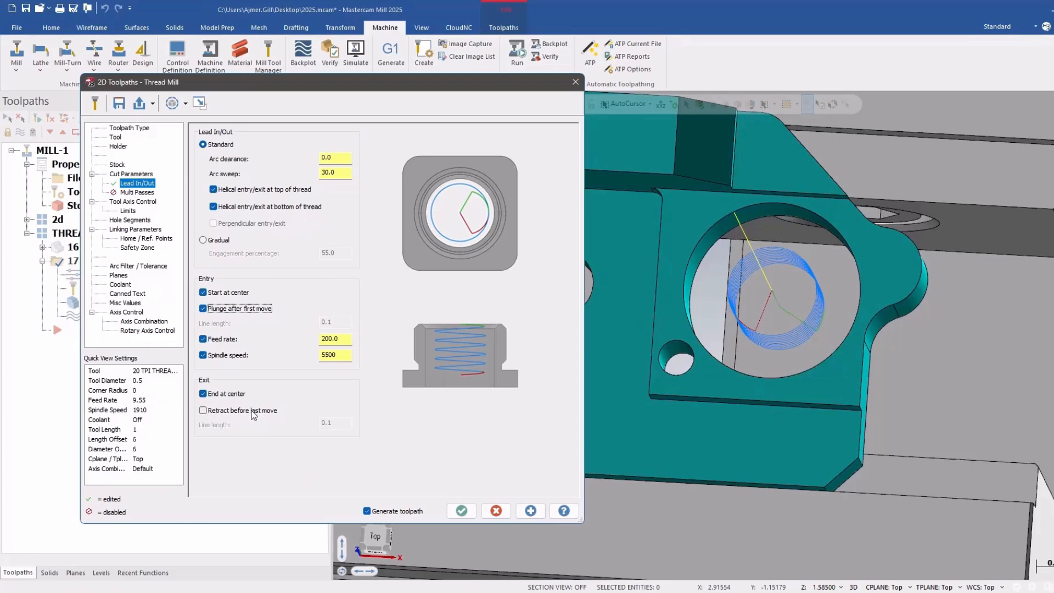
pyautogui.click(203, 409)
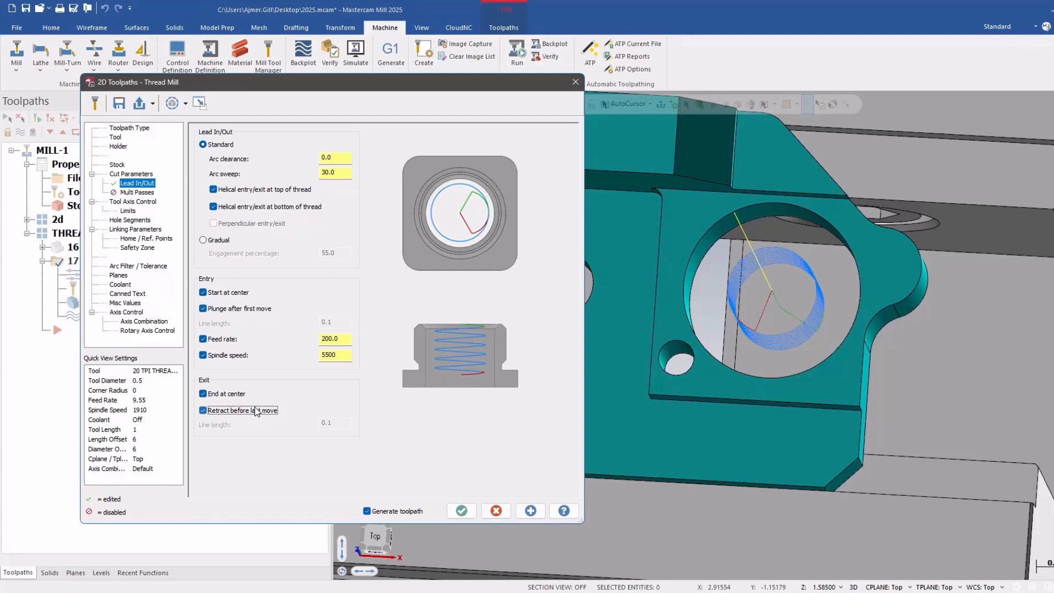
pyautogui.click(202, 409)
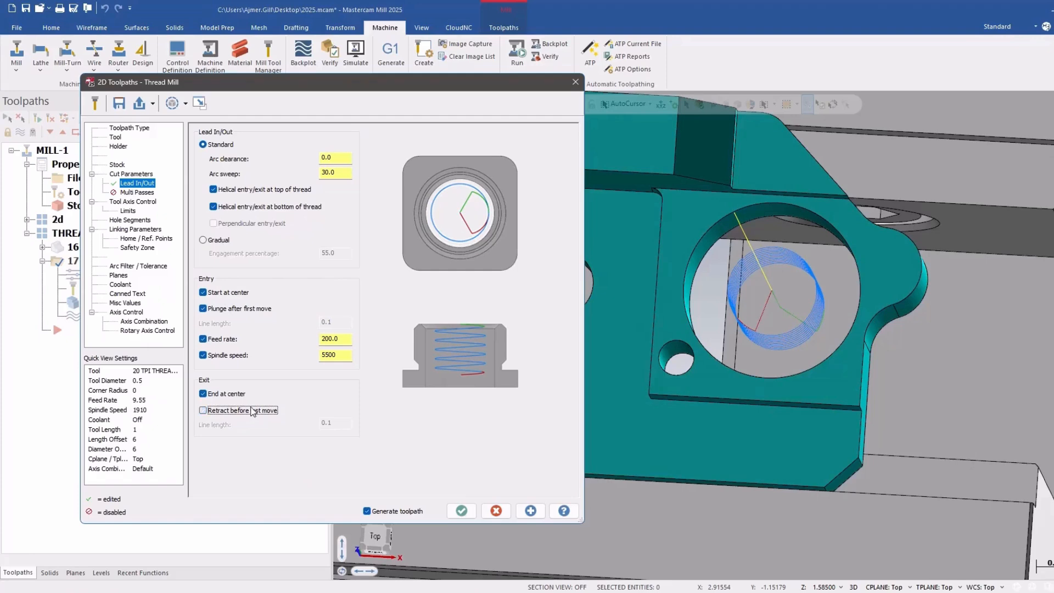
pyautogui.click(201, 409)
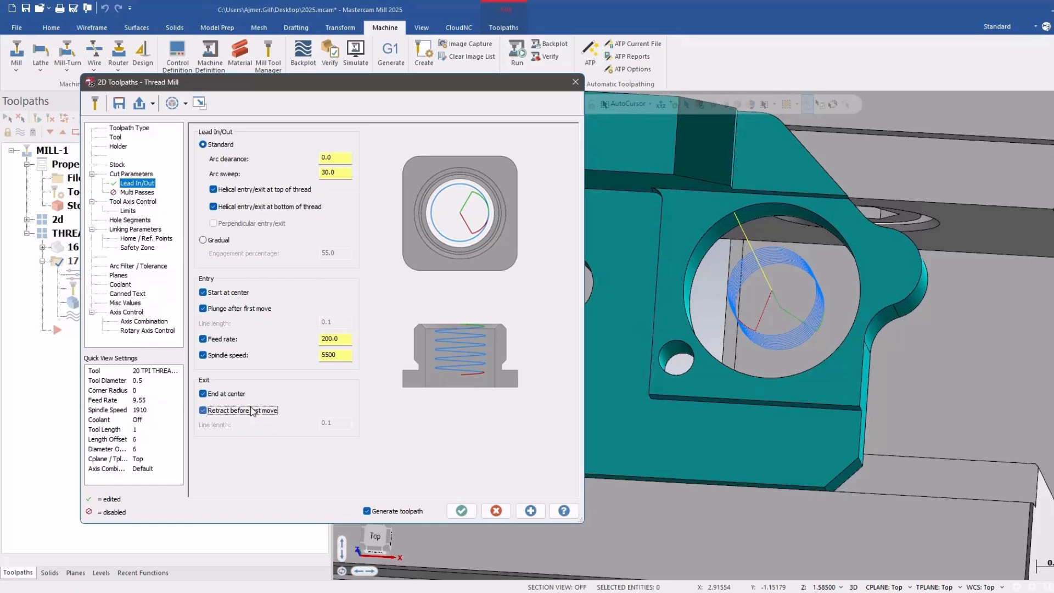
pyautogui.click(202, 308)
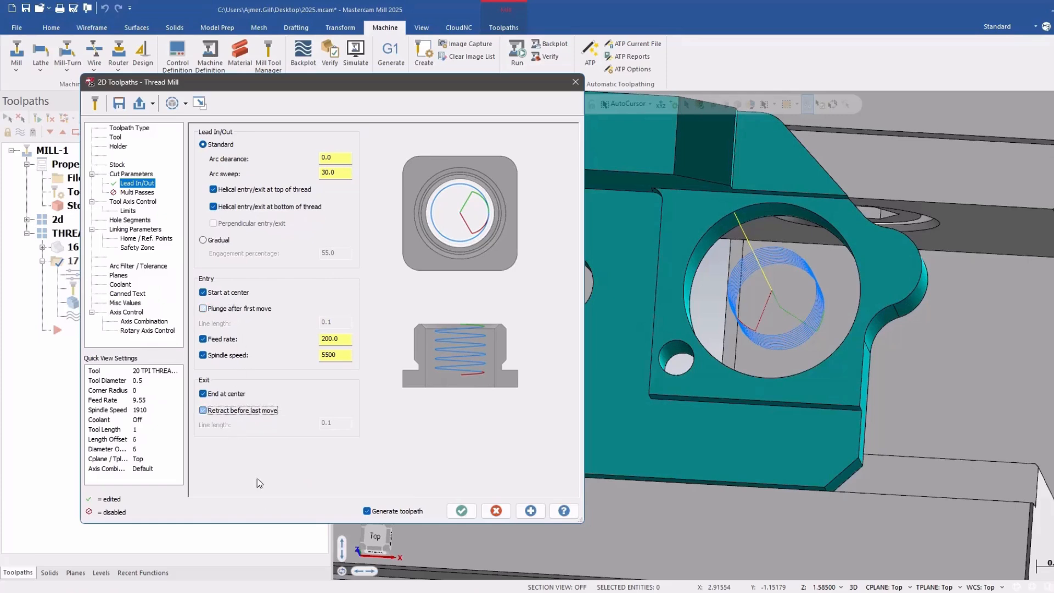
pyautogui.click(202, 410)
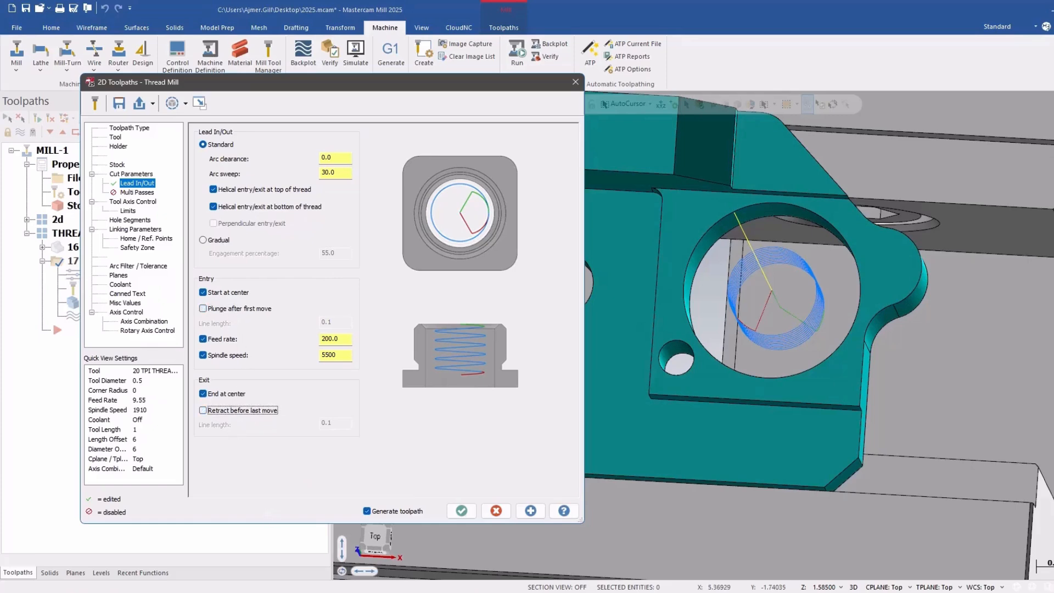